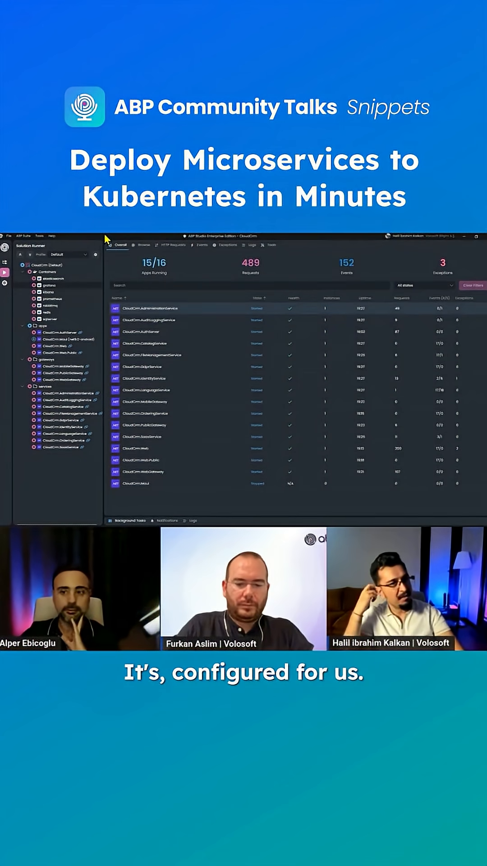
# - Show the Kubernetes panel listing the cloudcrm Helm chart tree
pyautogui.rightClick(52, 271)
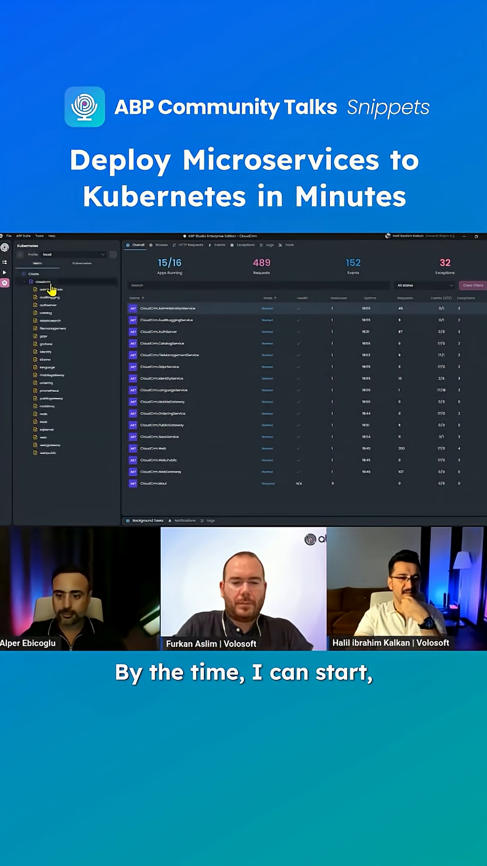
# - Stop all CloudCrm apps (0/16 running) and bring up the cloudcrm chart's action menu
pyautogui.rightClick(40, 286)
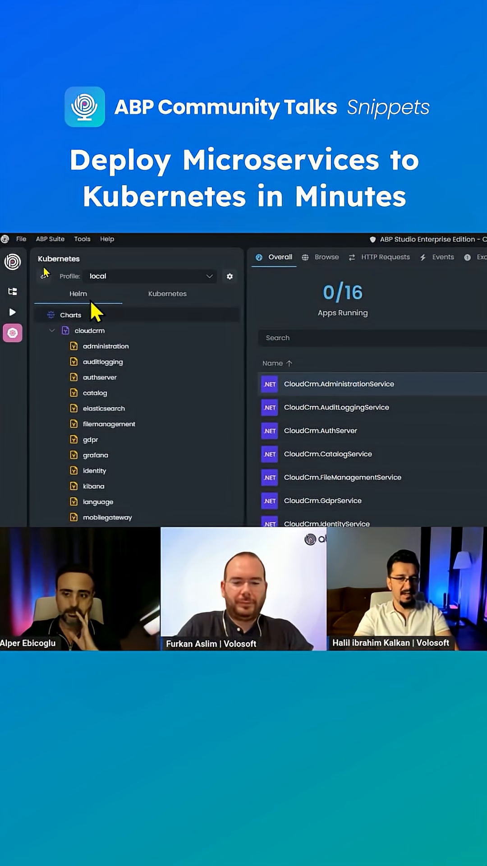
pyautogui.moveTo(107, 328)
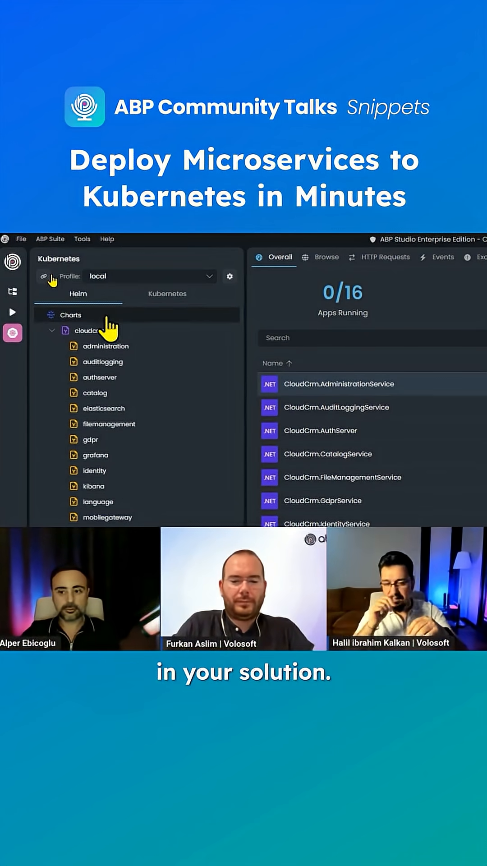
pyautogui.scroll(-3)
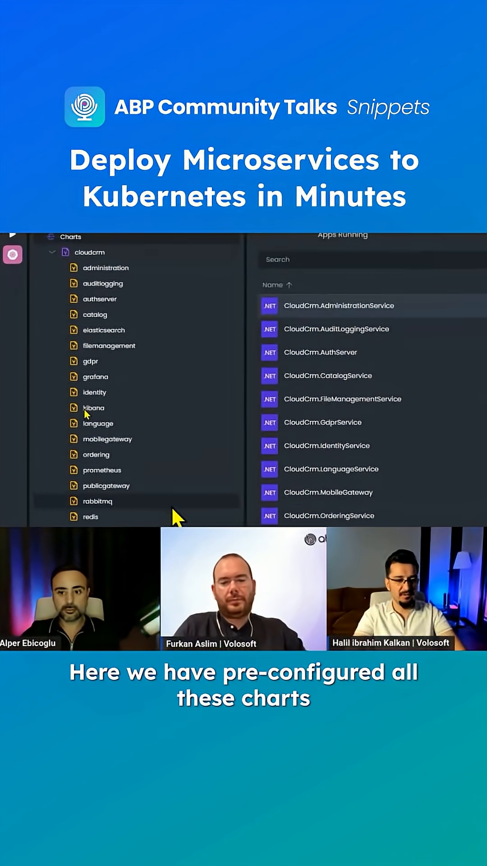
pyautogui.scroll(-3)
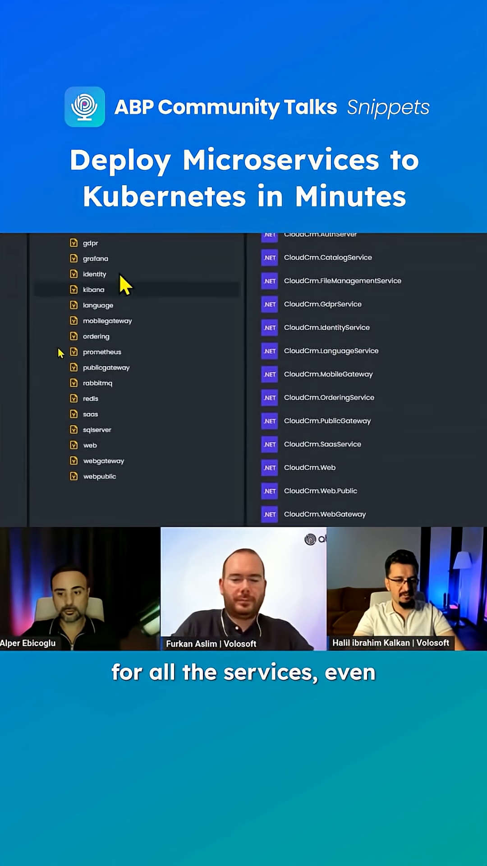
pyautogui.scroll(3)
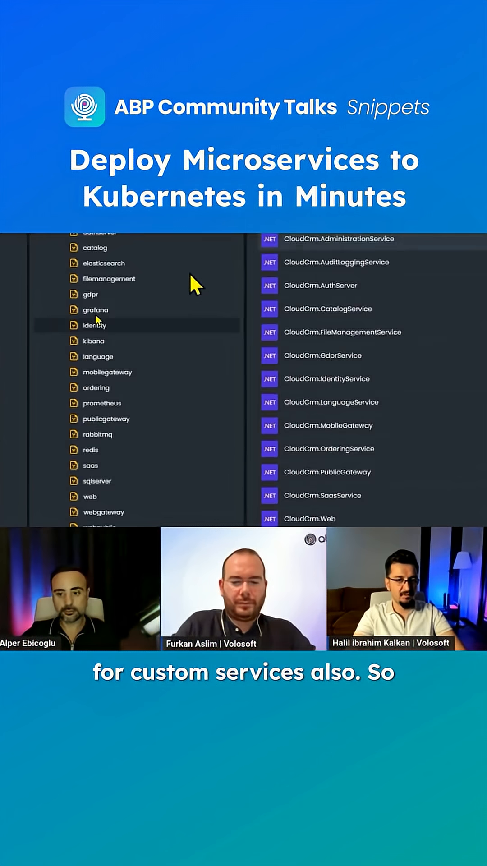
pyautogui.rightClick(86, 331)
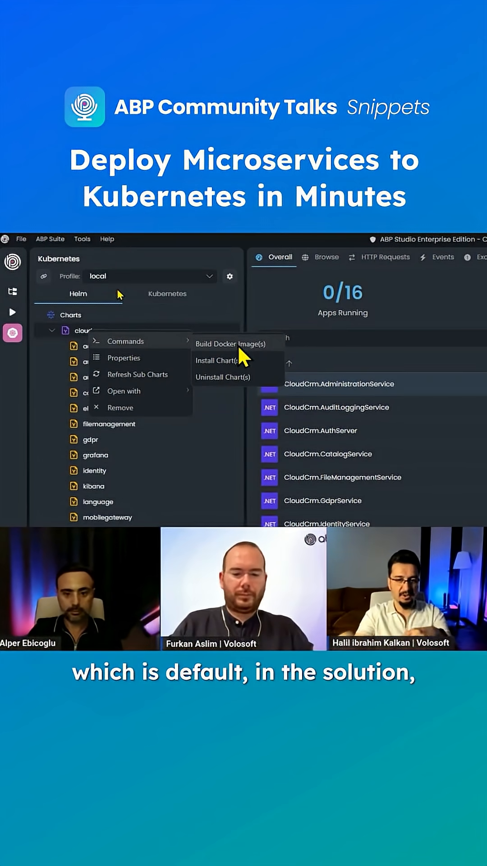
# - Start Docker image builds for all cloudcrm charts via Commands > Build Docker Image(s)
pyautogui.click(235, 343)
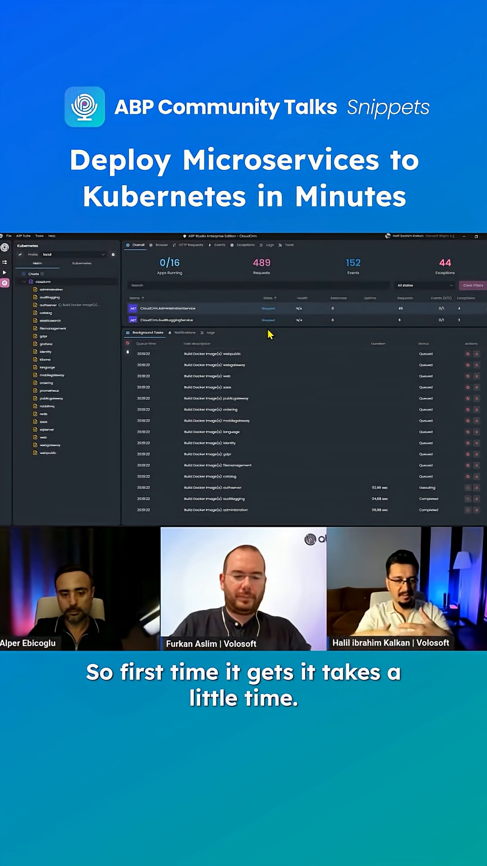
# - Return to the Solution Runner tree while the image builds continue in the background
pyautogui.click(6, 274)
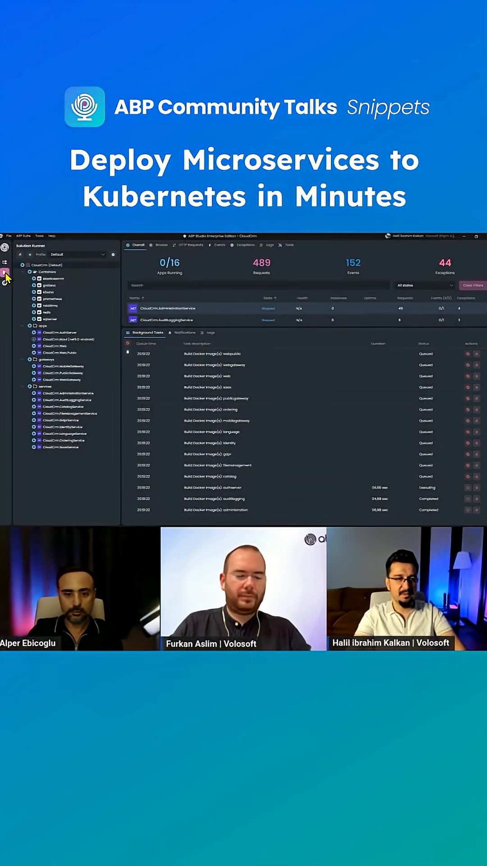